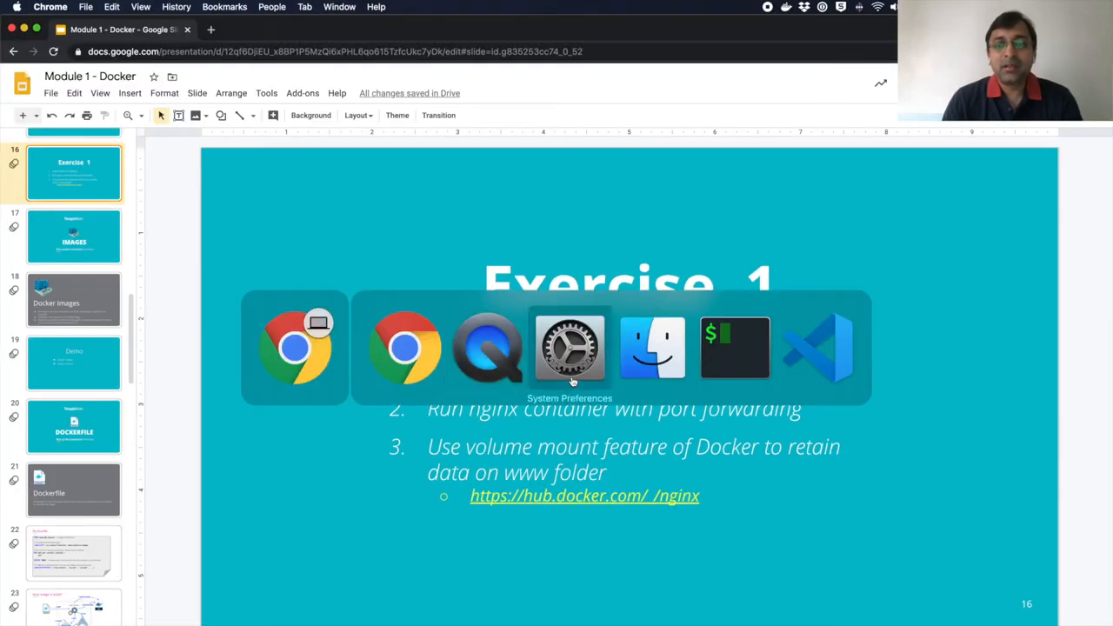
Bring the iTerm2 window to the front over the Exercise 1 slide
click(734, 348)
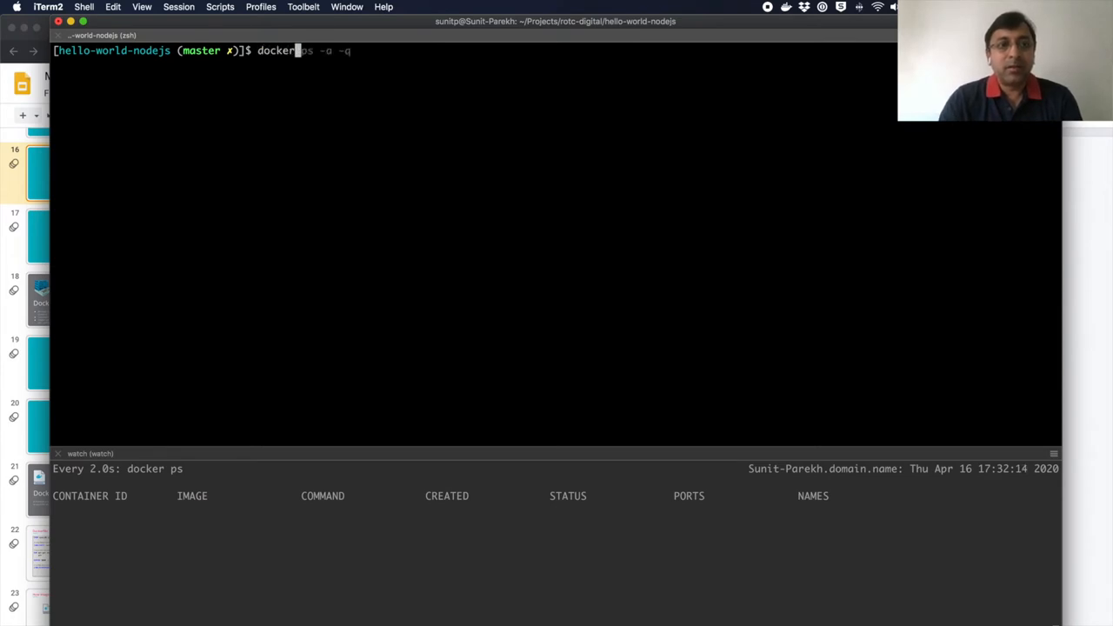
Write docker run -p 80:80 -v mounting hello-world-nodejs/www into nginx's html directory
key(Return)
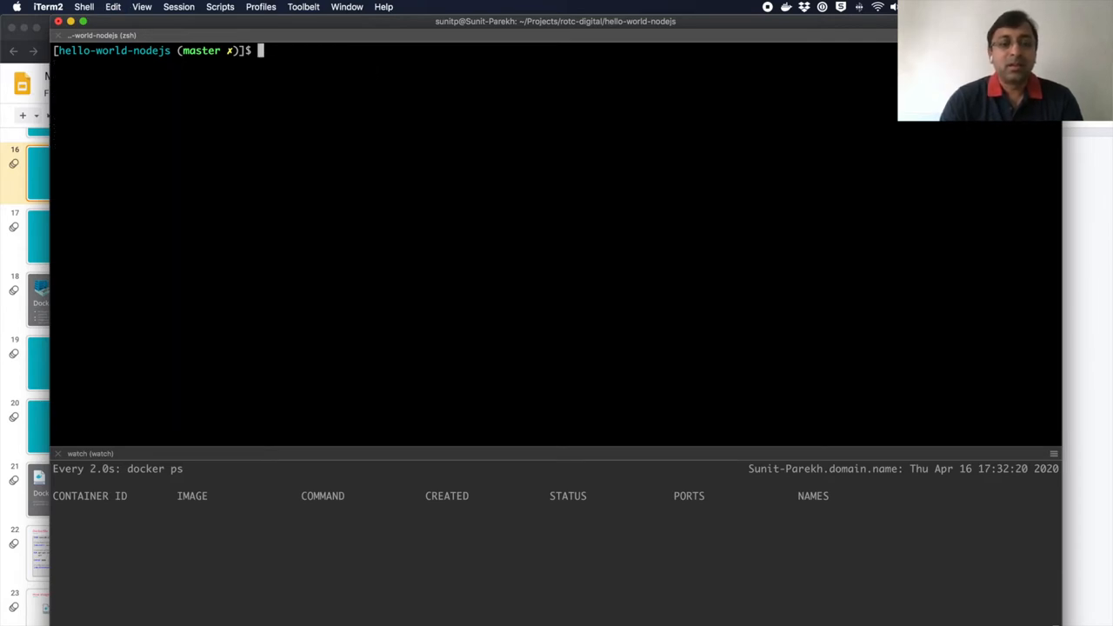
text(docker run -p 80:80 -v /Users/sunitp/Projects/rotc-digital/hello-world-nodejs/www:/usr/share/nginx/html)
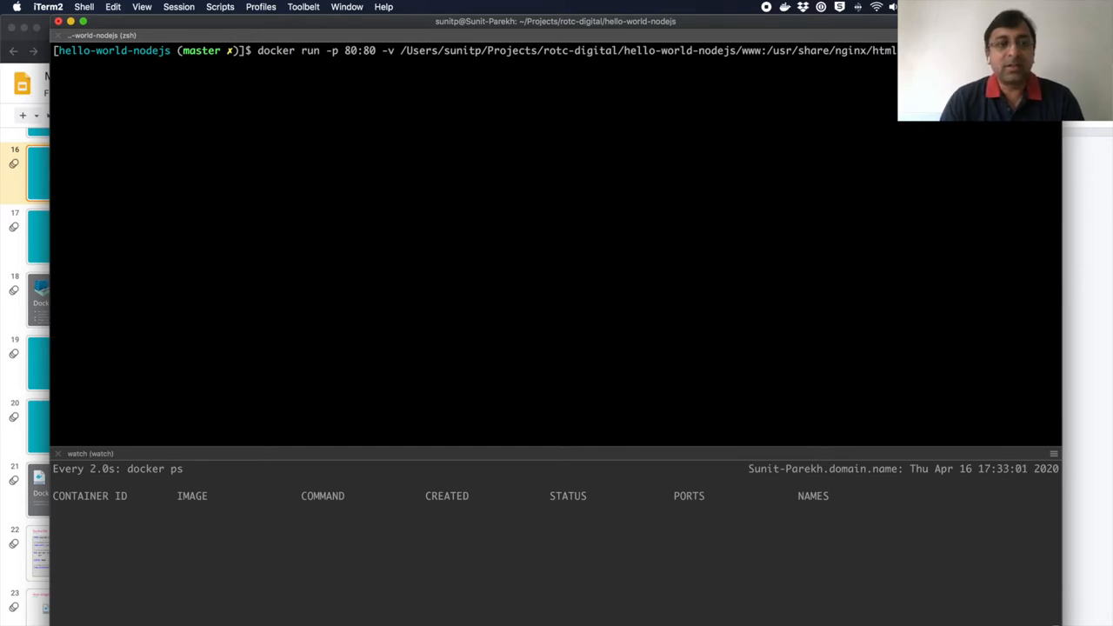
Abandon the unfinished command and check the project path and its files with pwd and ls -la
key(Return)
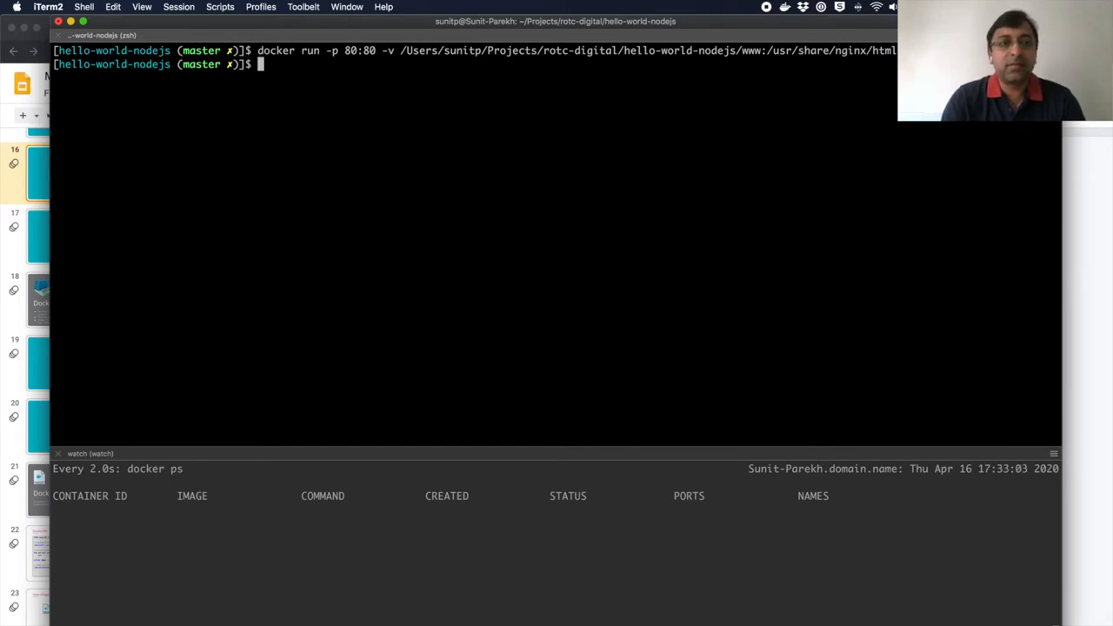
text(pwd)
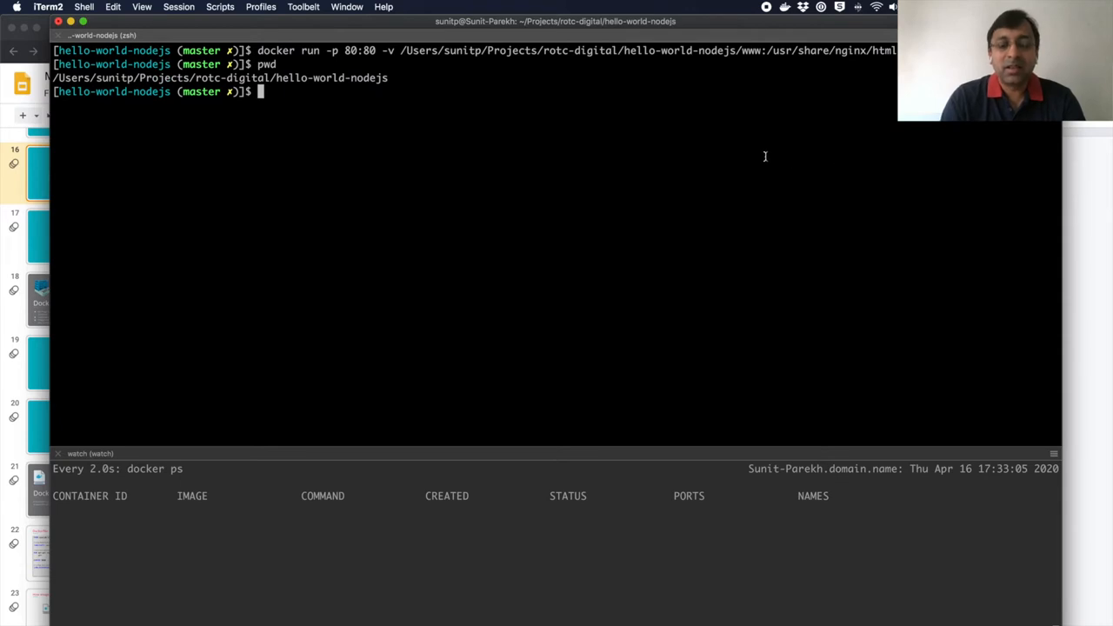
text(ls -la)
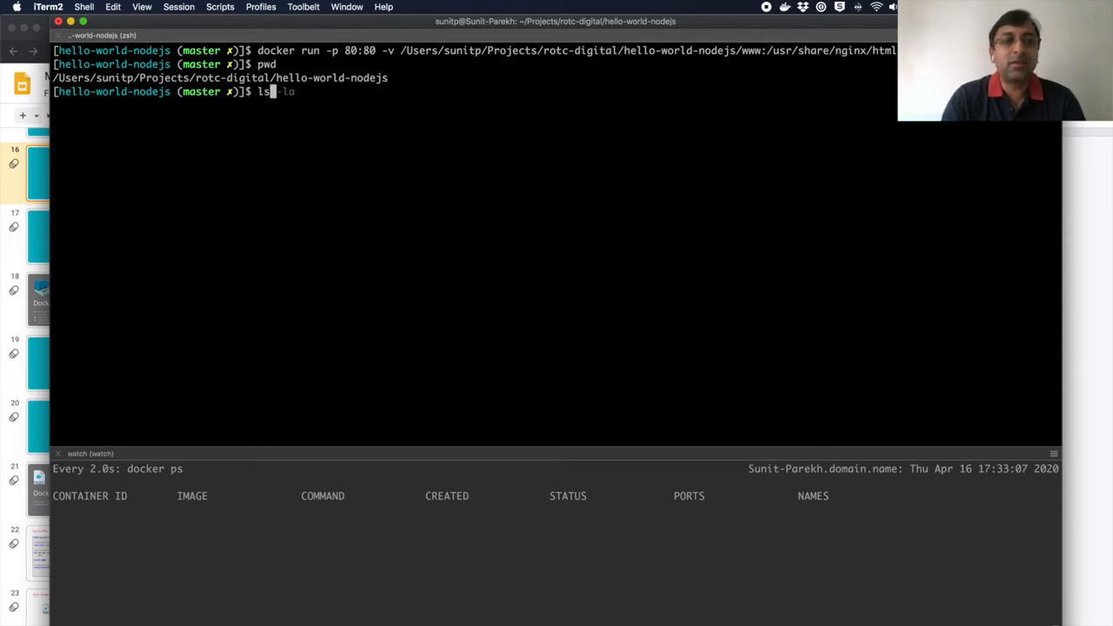
key(Return)
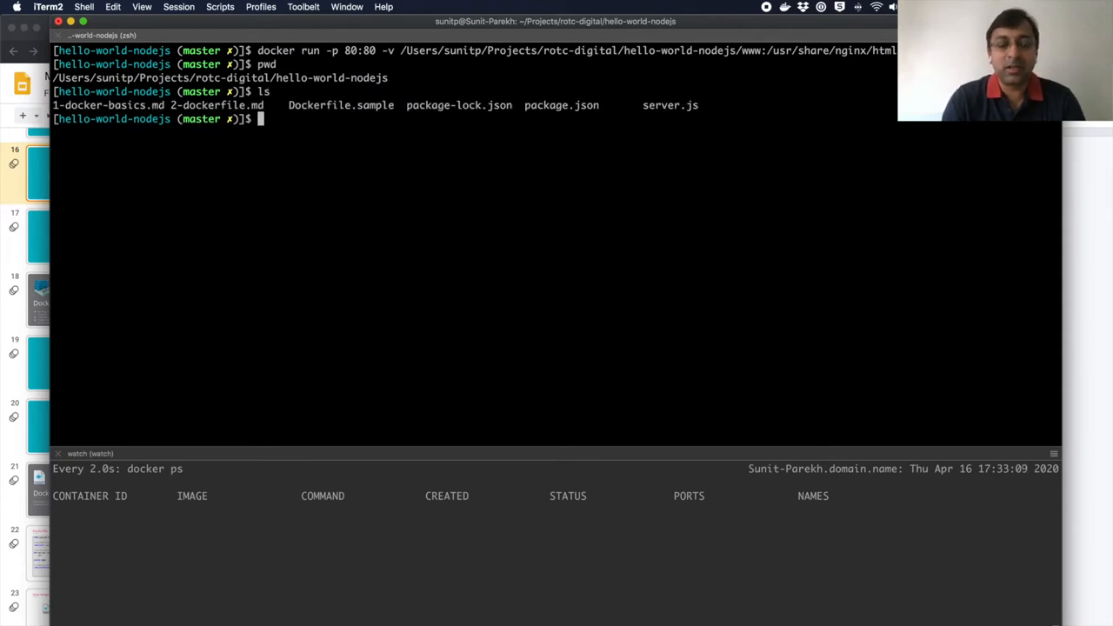
Create the www folder and echo a name into an index page inside it, then list it
text(mkdir www)
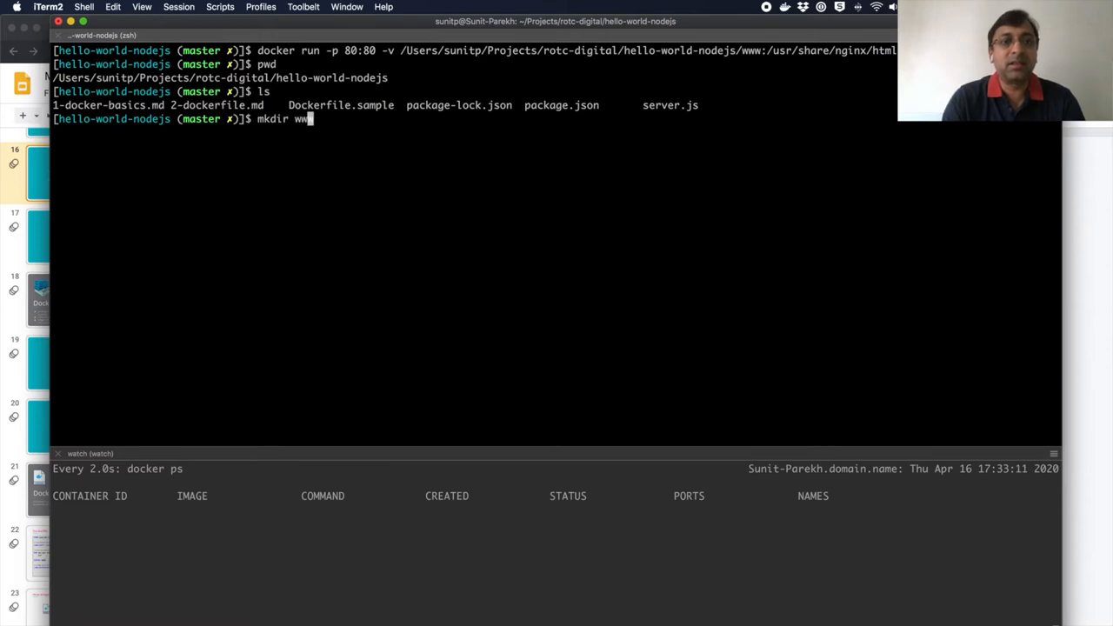
key(Return)
text(cd www)
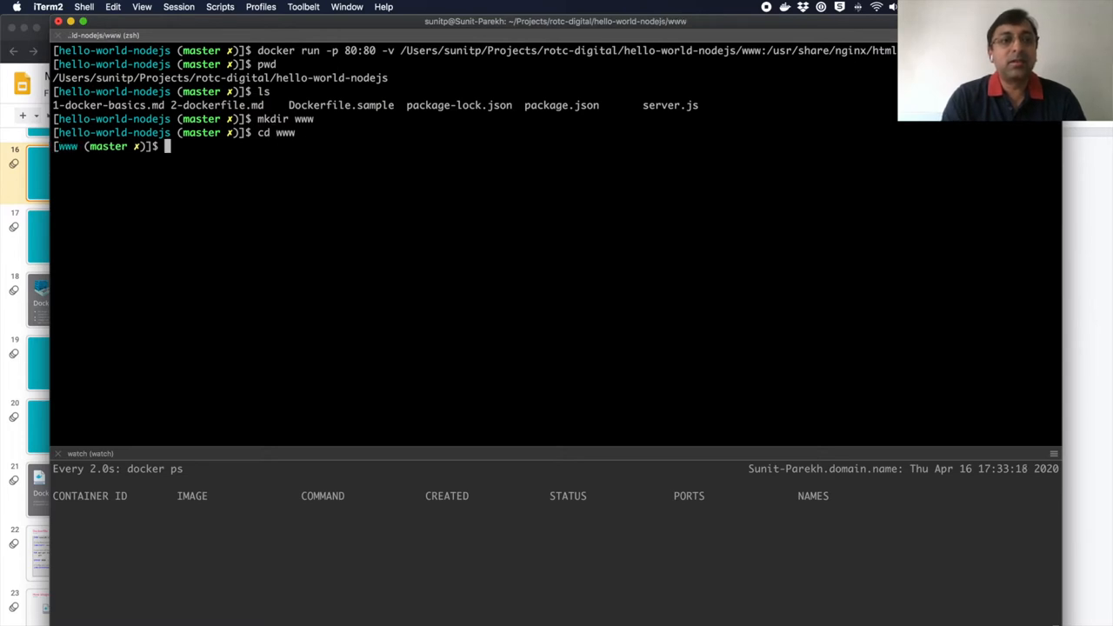
text(echo "Another Parekh" > index2.html)
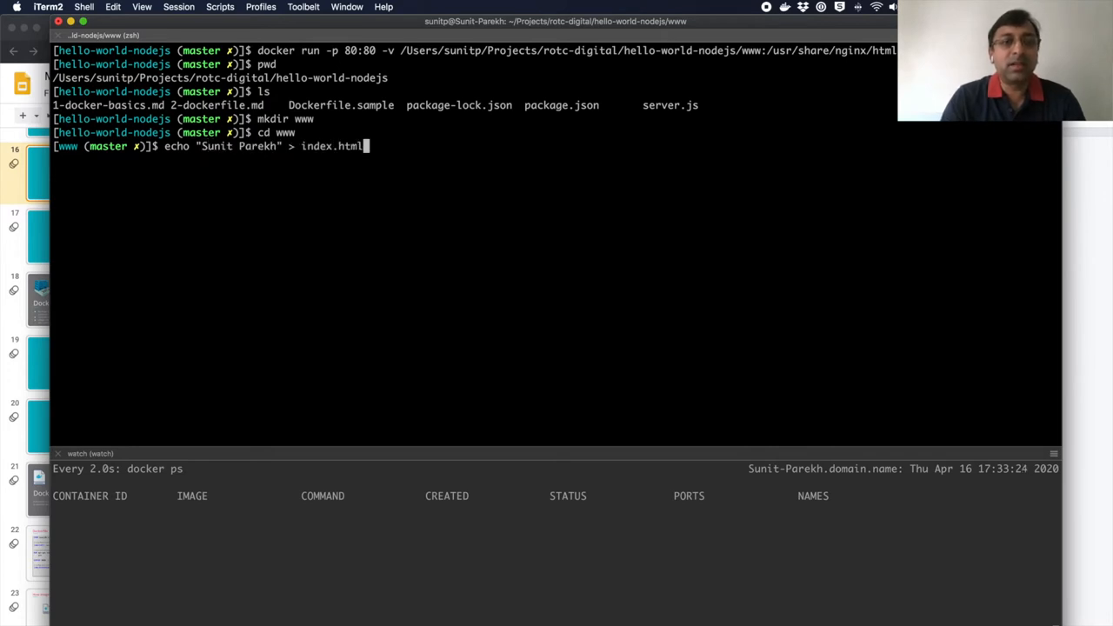
key(Return)
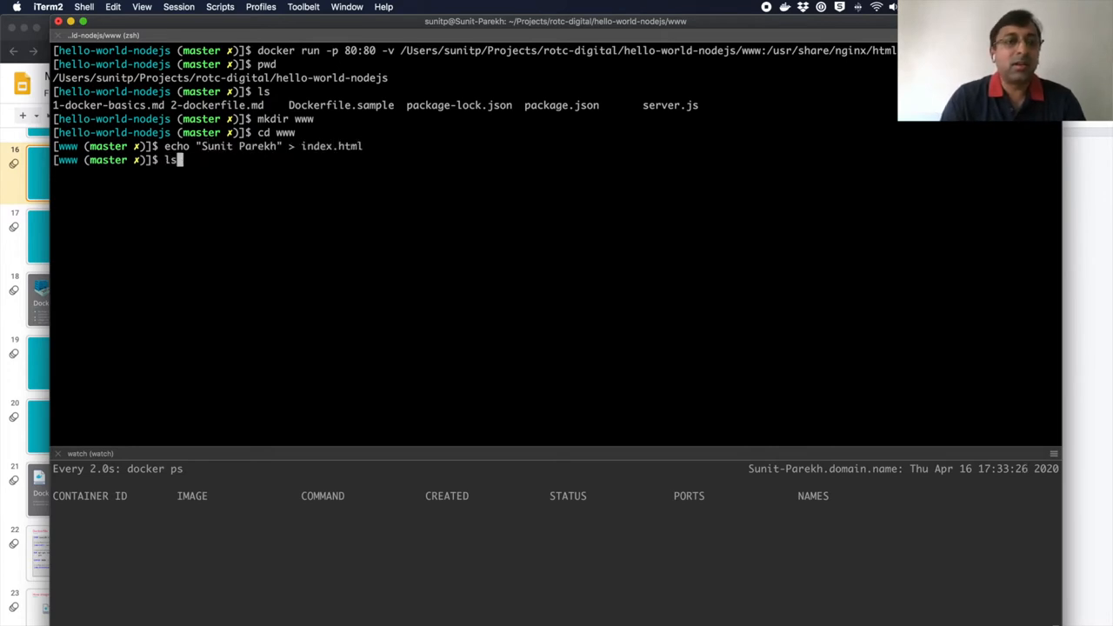
key(Return)
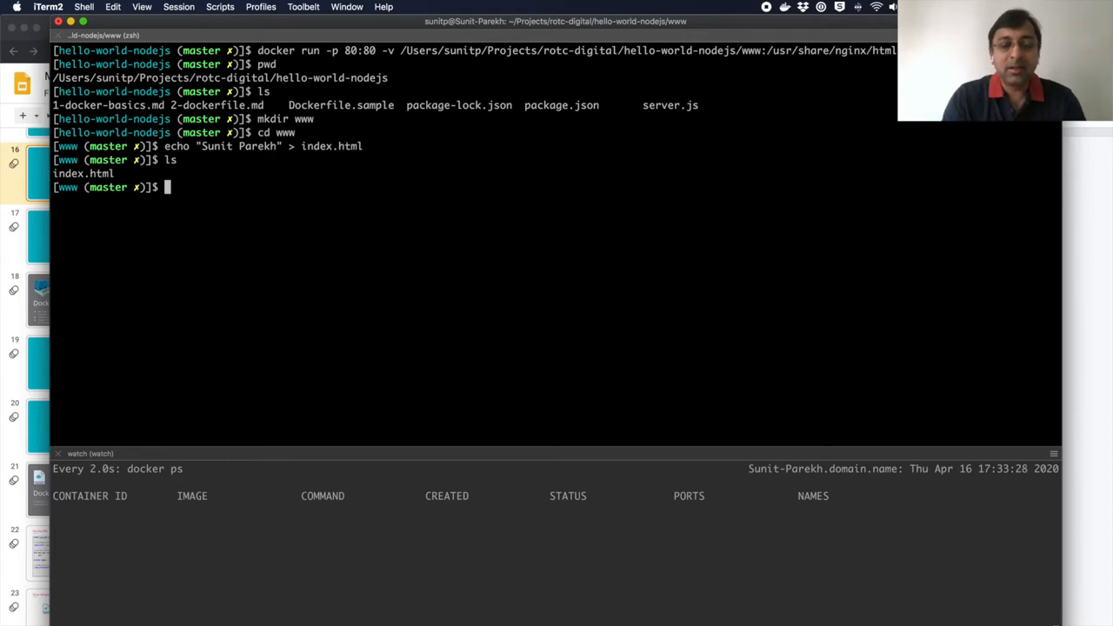
Write the read-only www volume docker run command named myweb for nginx on port 80
text(docker run -p 80:80 -v /Users/sunitp/Projects/rotc-digital/hello-world-nodejs/www:/usr/share/nginx/html:ro --name myweb -d nginx)
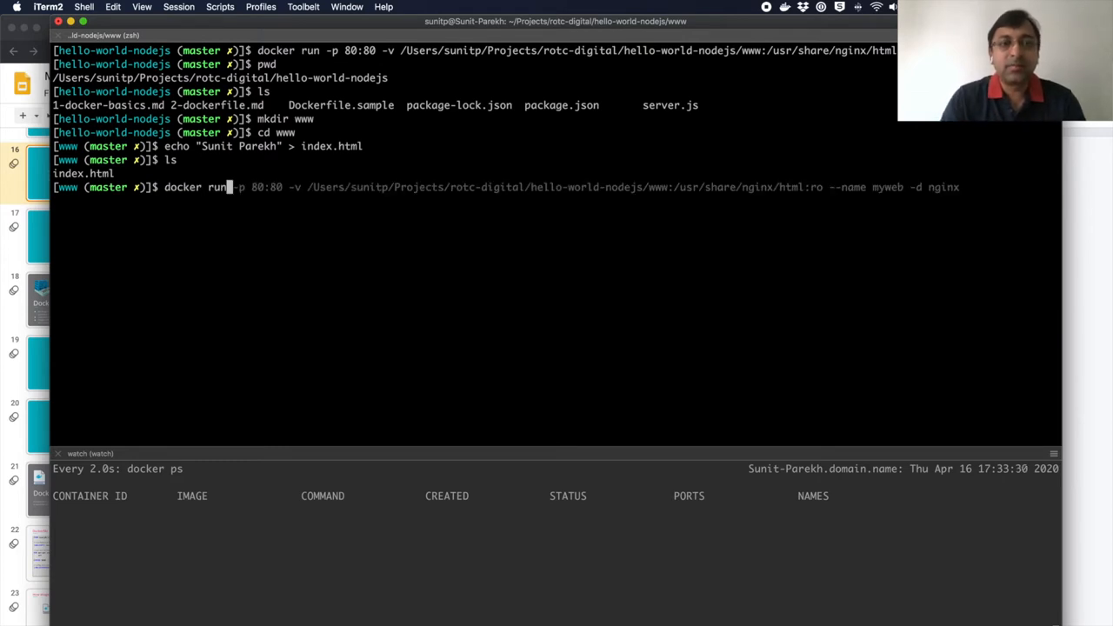
key(End)
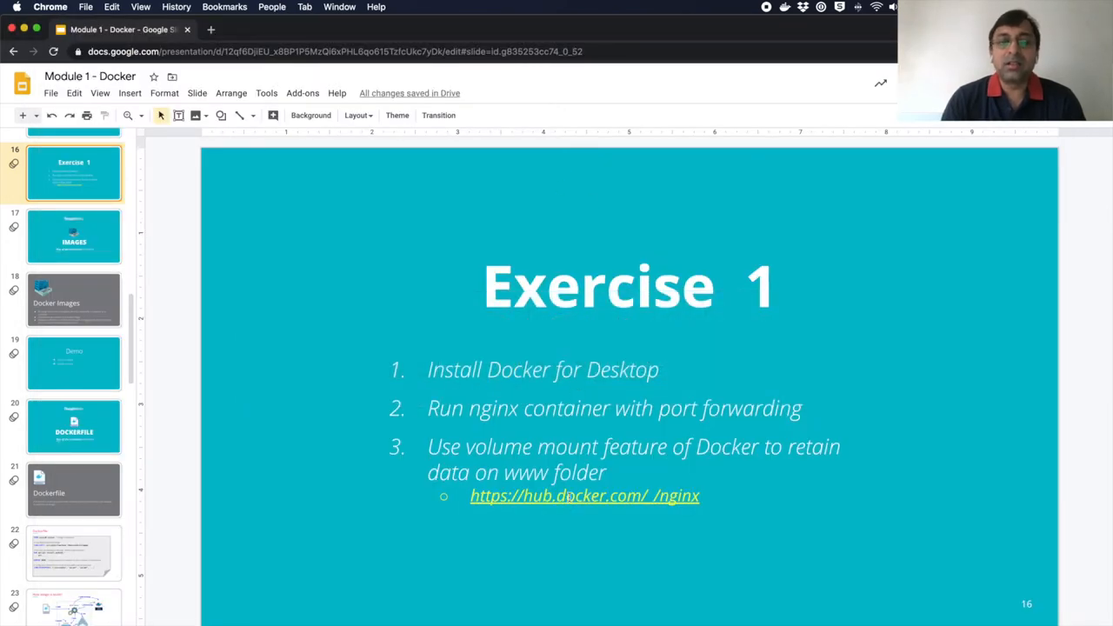
Open the nginx page on Docker Hub from the slide link and read its static-content usage example
click(571, 496)
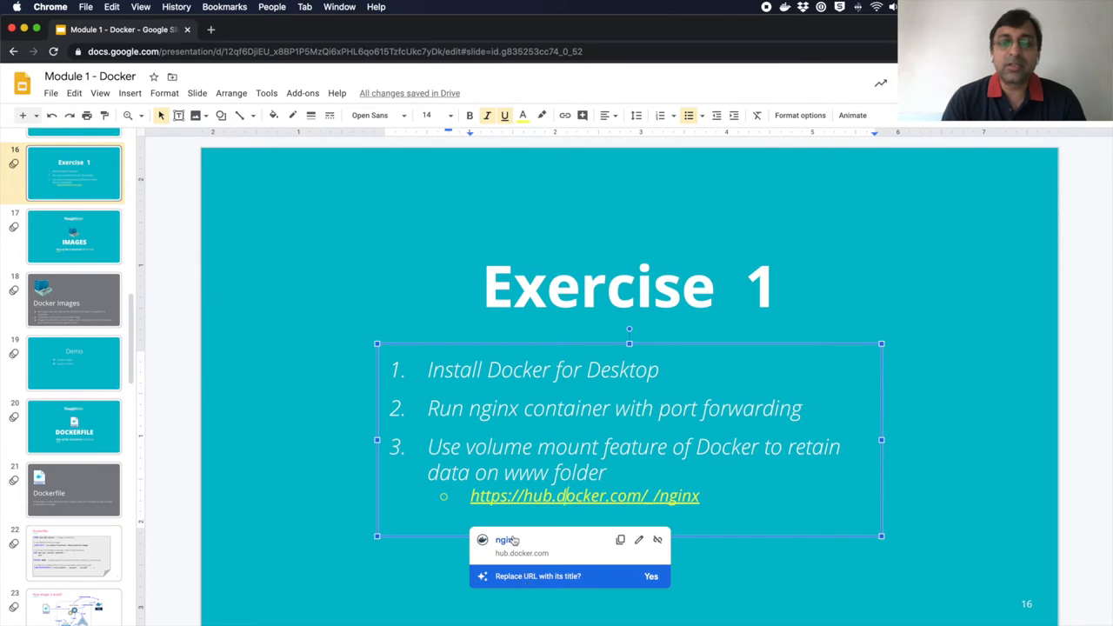
click(584, 496)
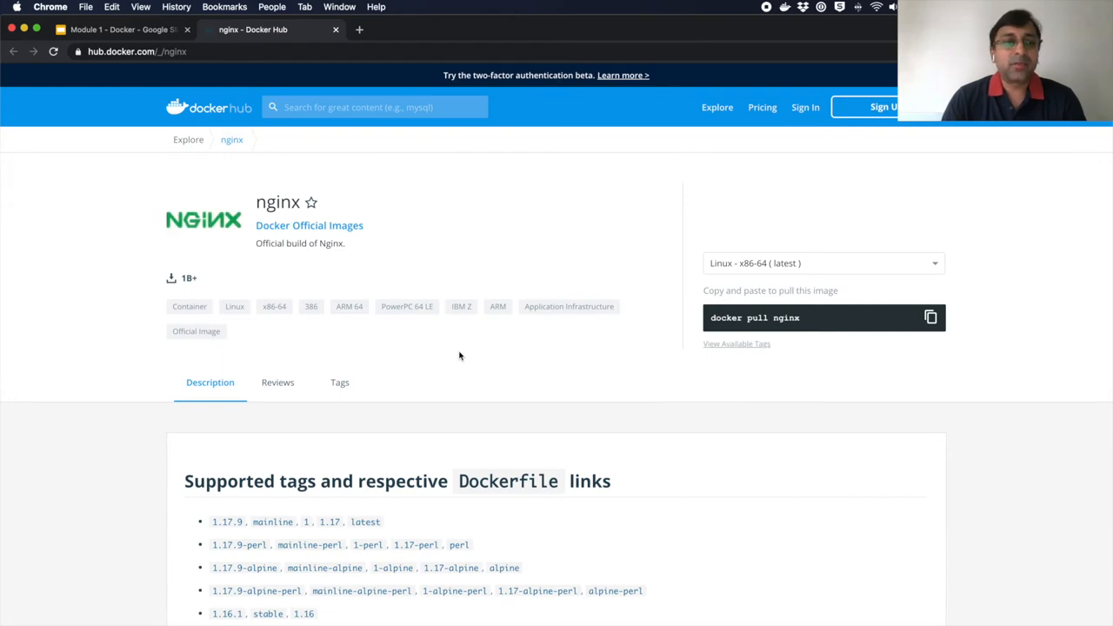
scroll(down, 3)
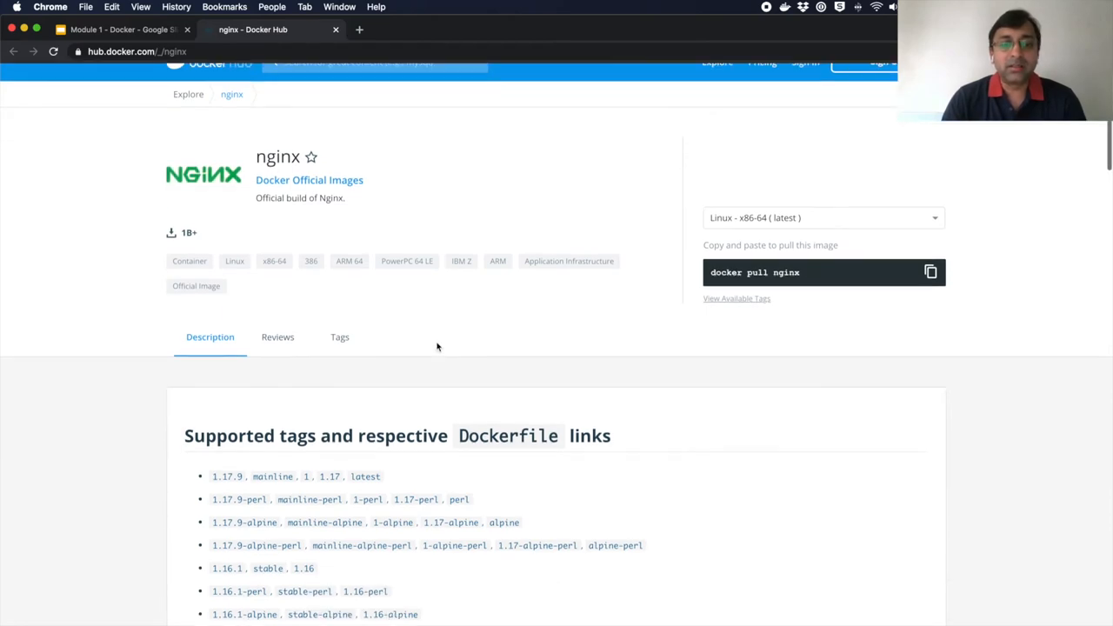
scroll(down, 3)
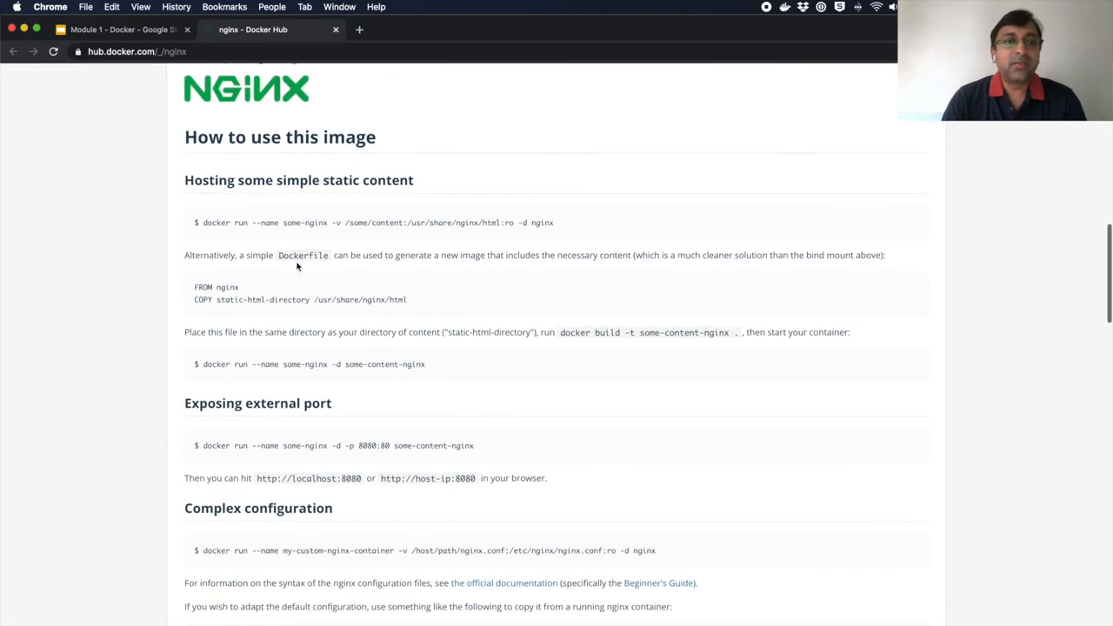
mouse_move(337, 229)
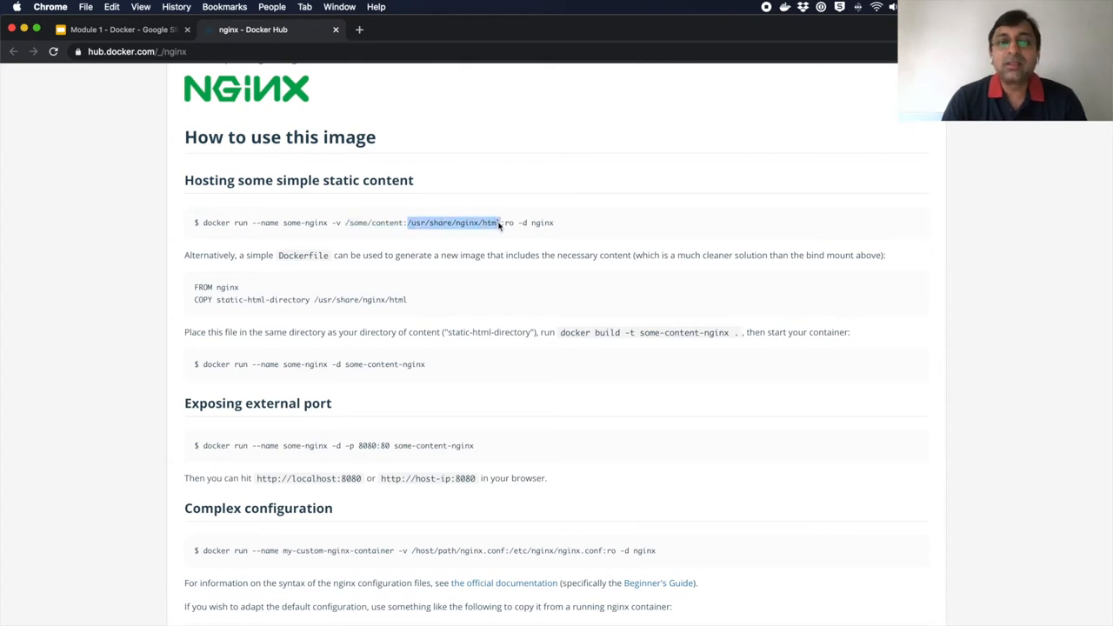
mouse_move(473, 289)
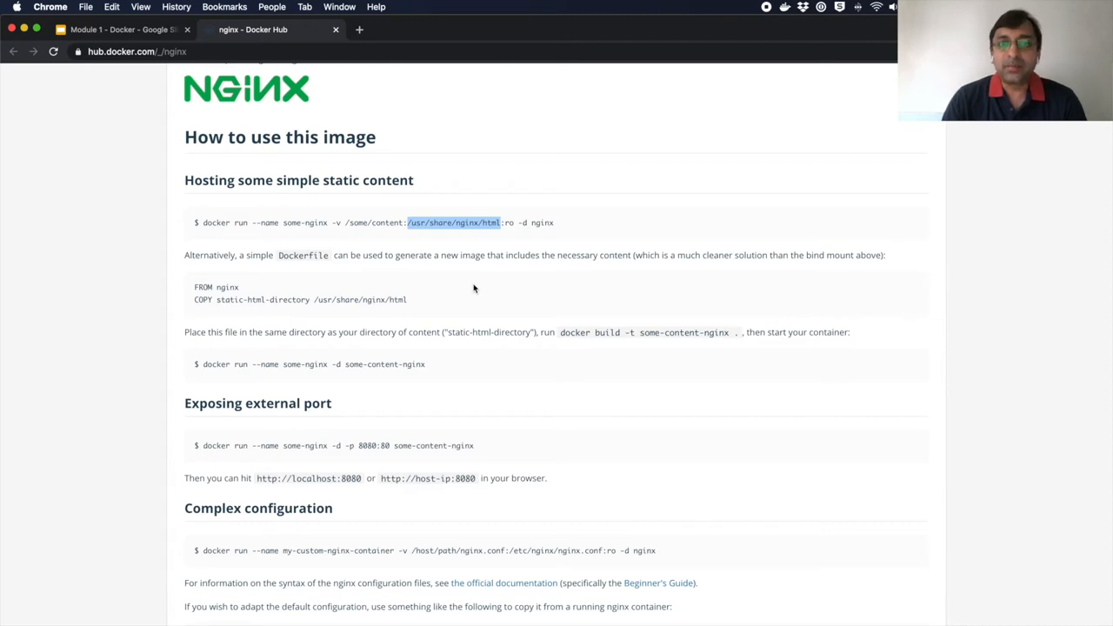
scroll(down, 3)
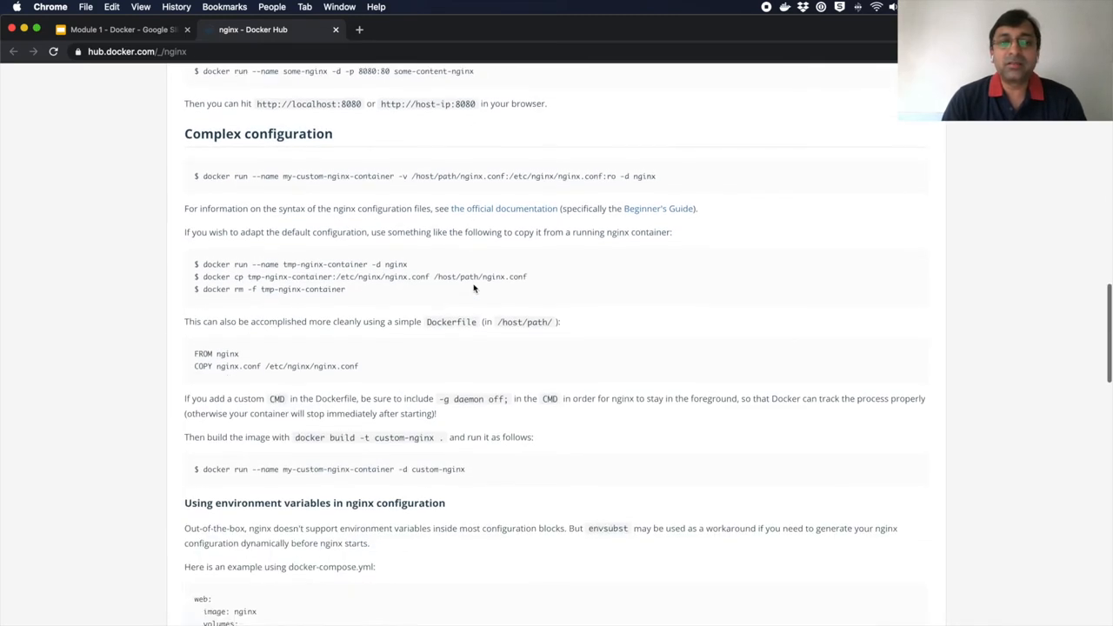
scroll(down, 3)
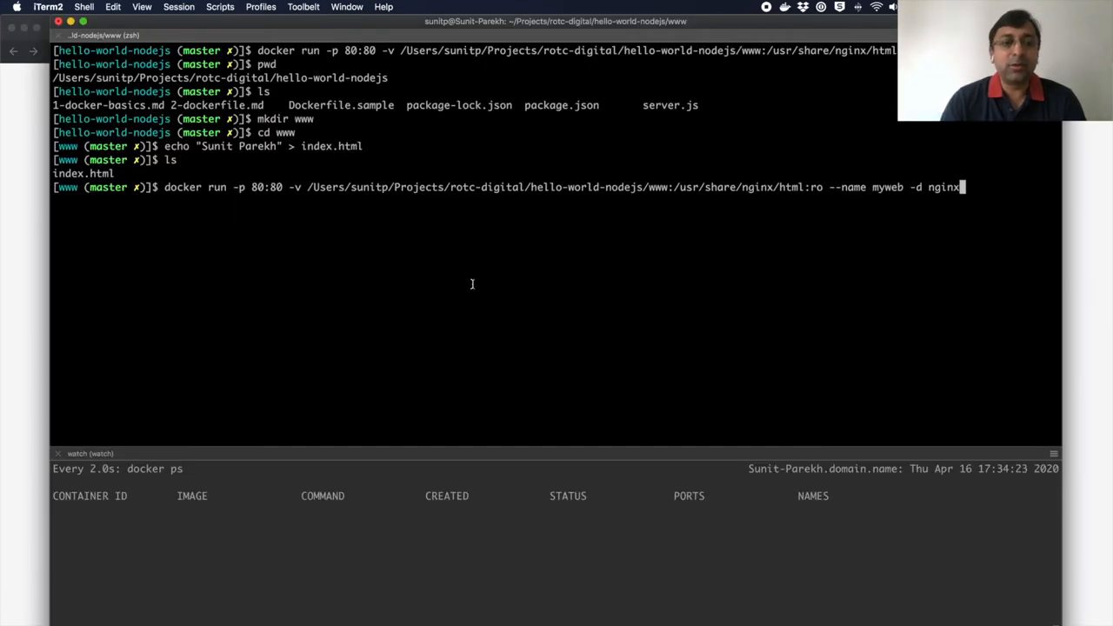
Launch the myweb nginx container and confirm it runs with port 80 mapped
key(Return)
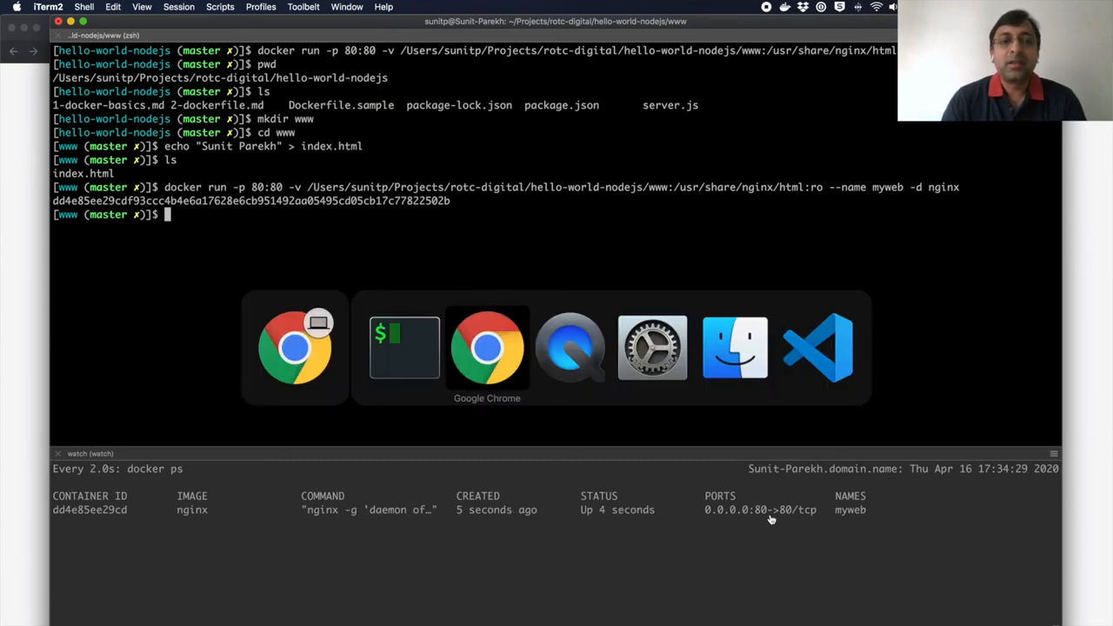
click(487, 348)
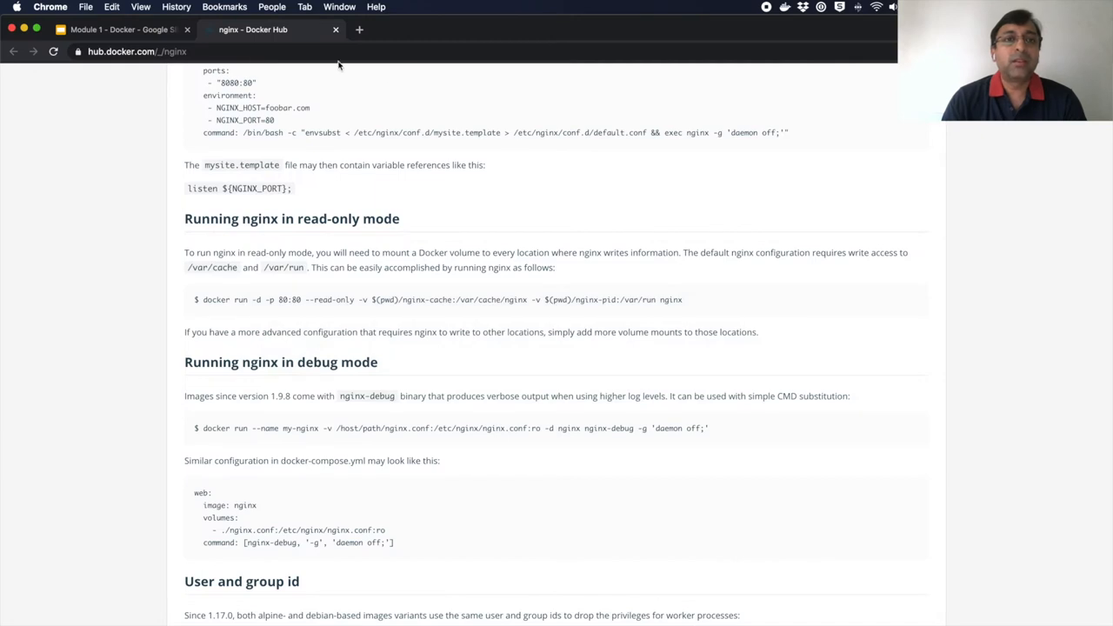
Load localhost in a new Chrome tab to see the mounted index page, then return to the terminal
click(358, 29)
text(localhost)
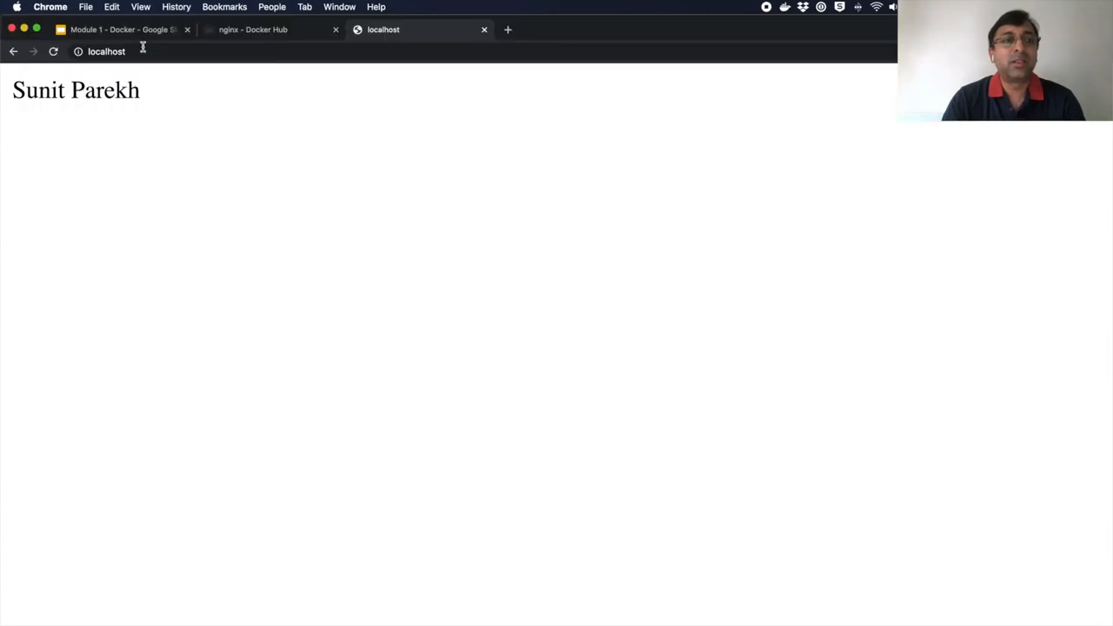
click(106, 51)
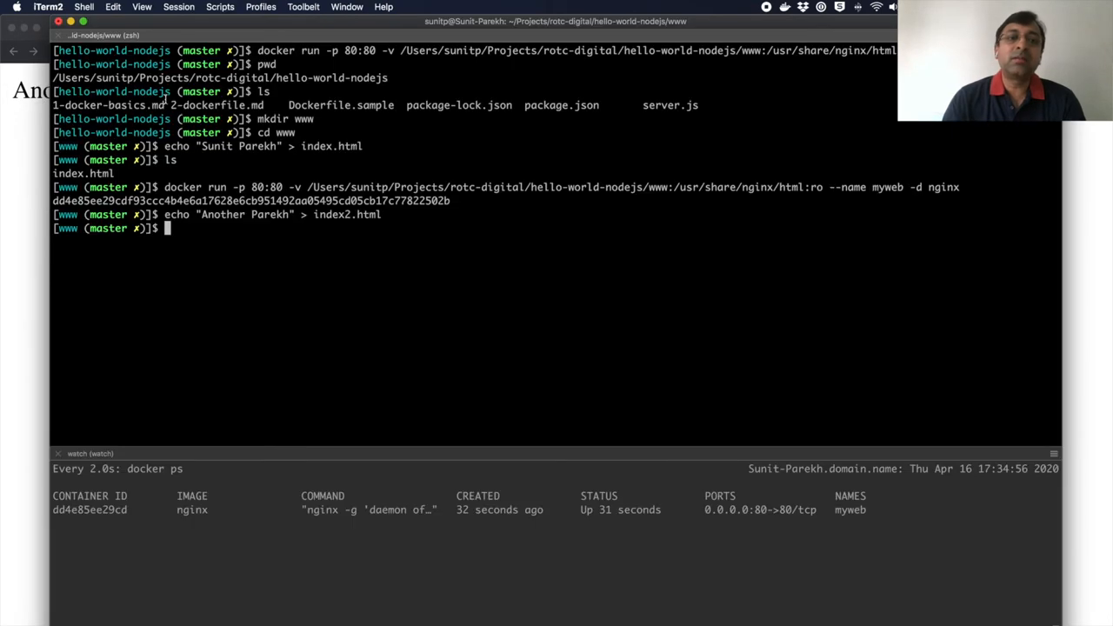
mouse_move(348, 251)
text(docker imag)
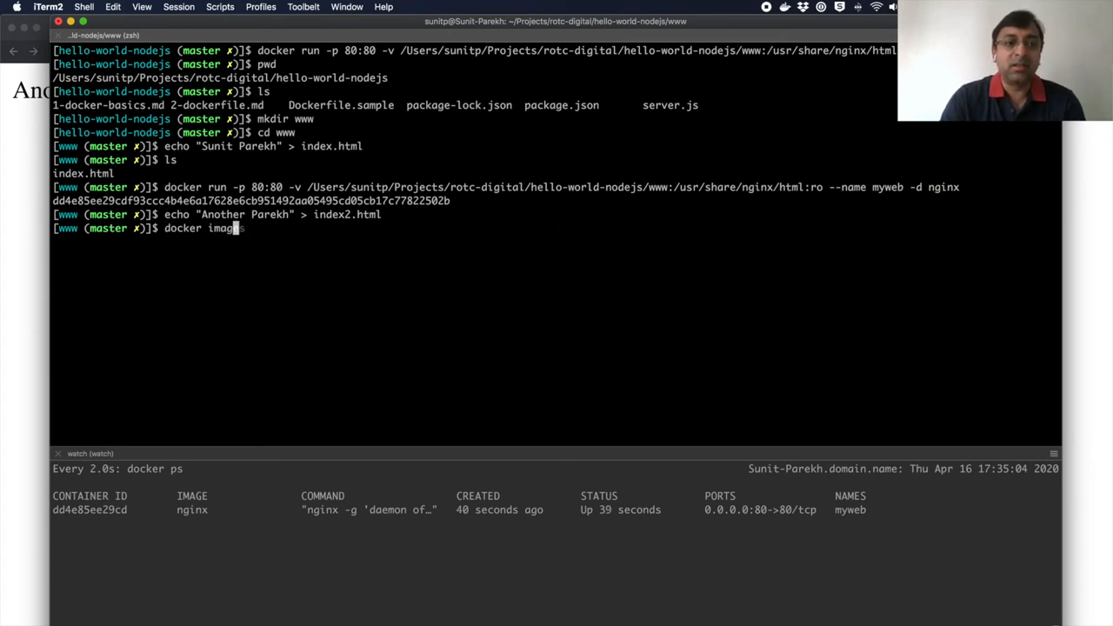
Start a detached unnamed nginx container and myweb2 from mynginx on port 81
key(Up)
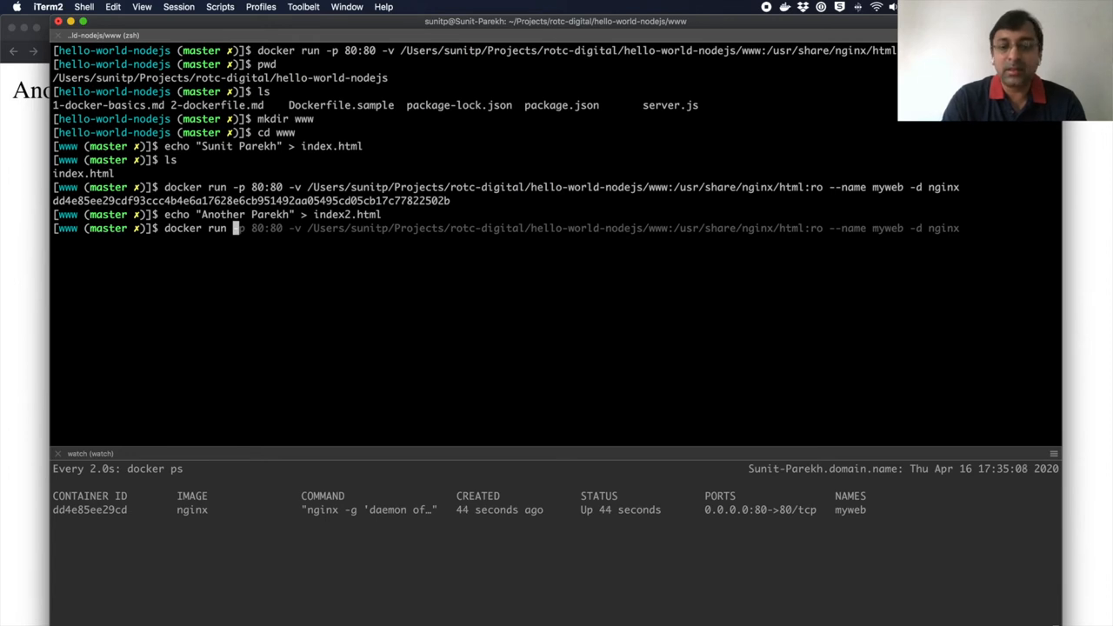
key(Return)
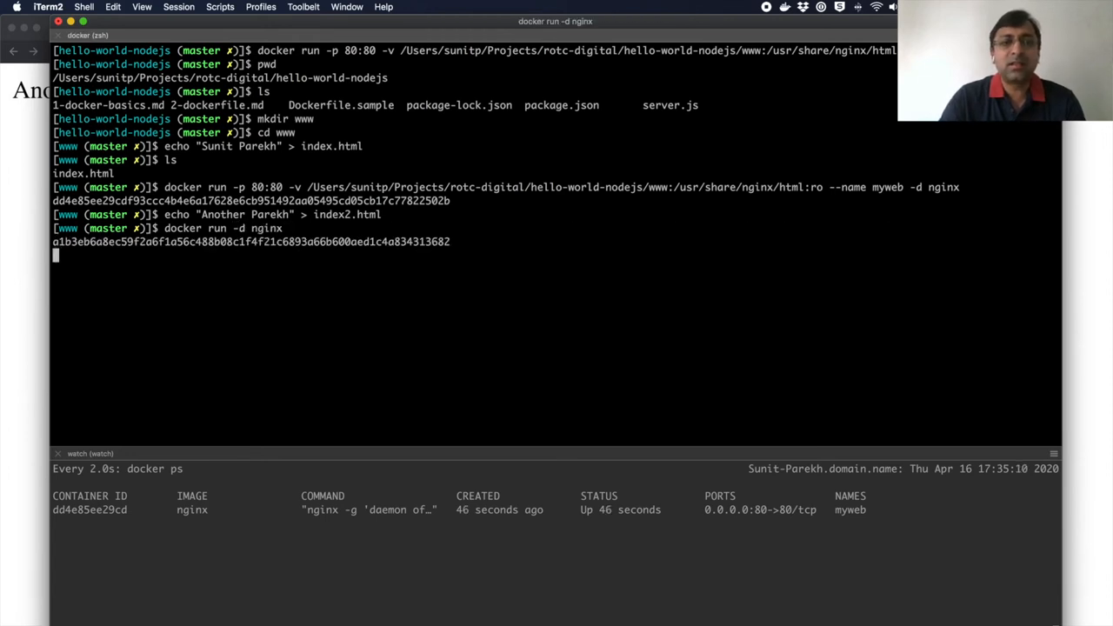
key(Return)
text(docker run -p 81:80 --name myweb2 -d mynginx)
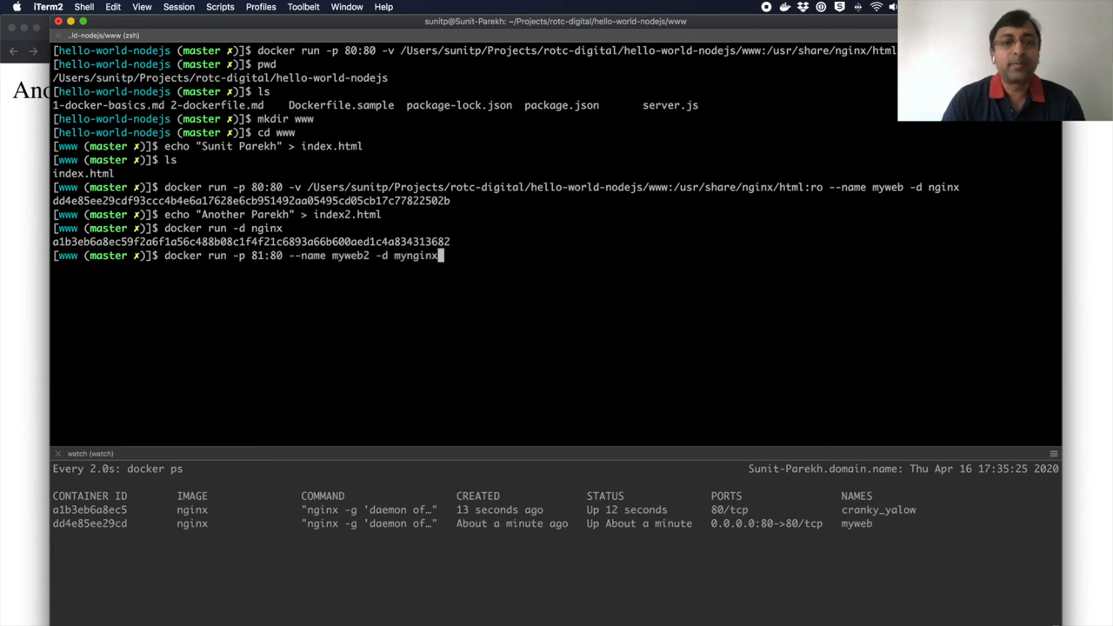
key(Return)
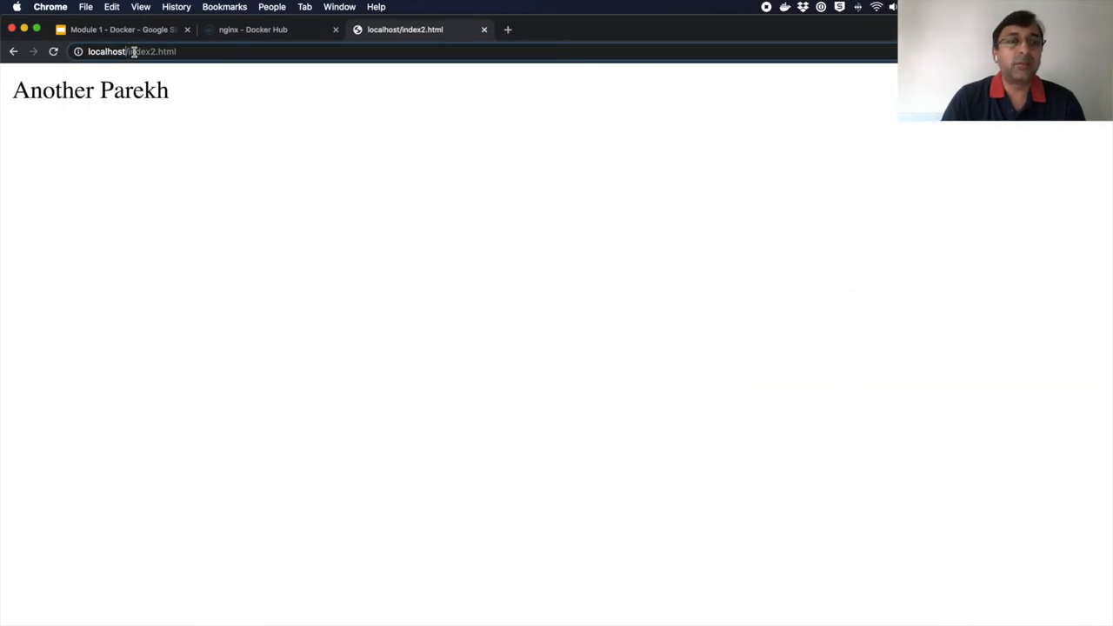
Load localhost:81 in Chrome to see the myweb2 site
text(localhost:81)
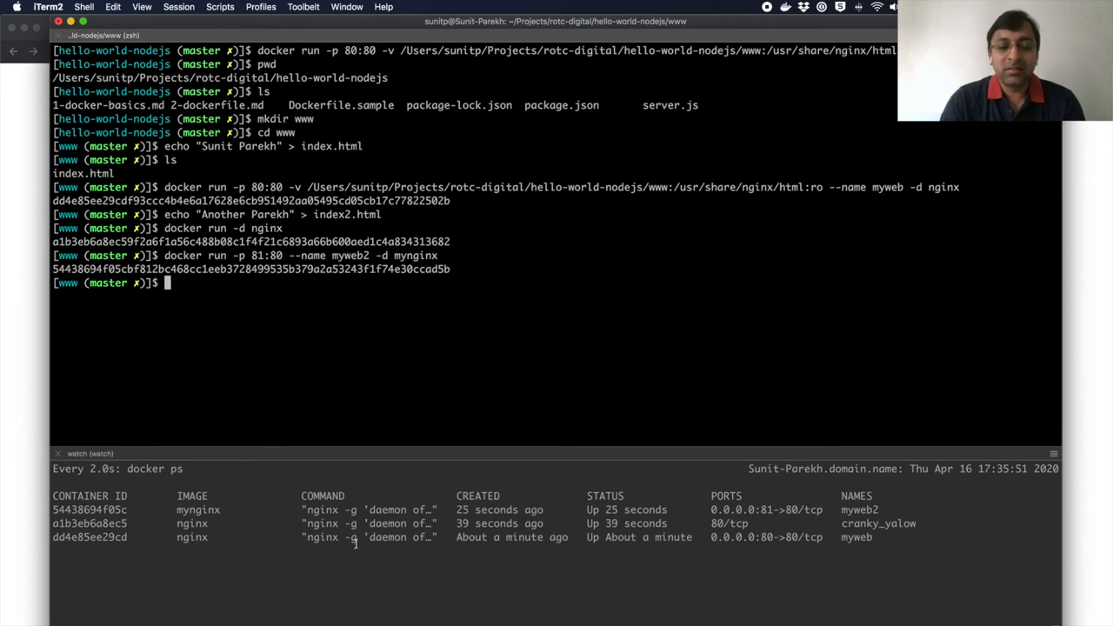
List the IDs of all containers with docker ps -a -q
key(Up)
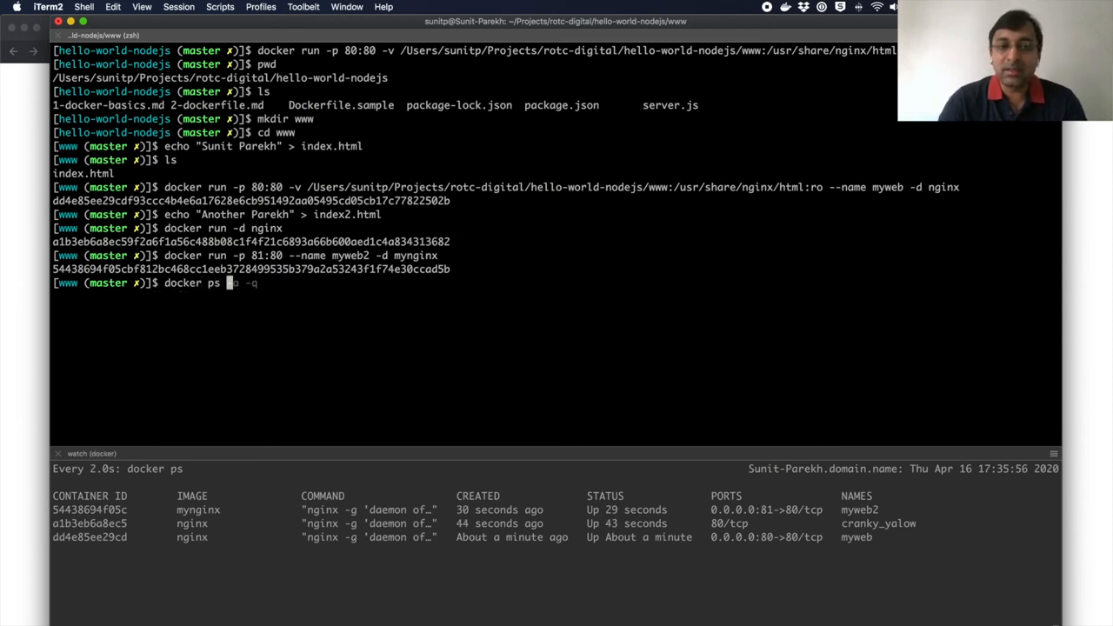
text(a)
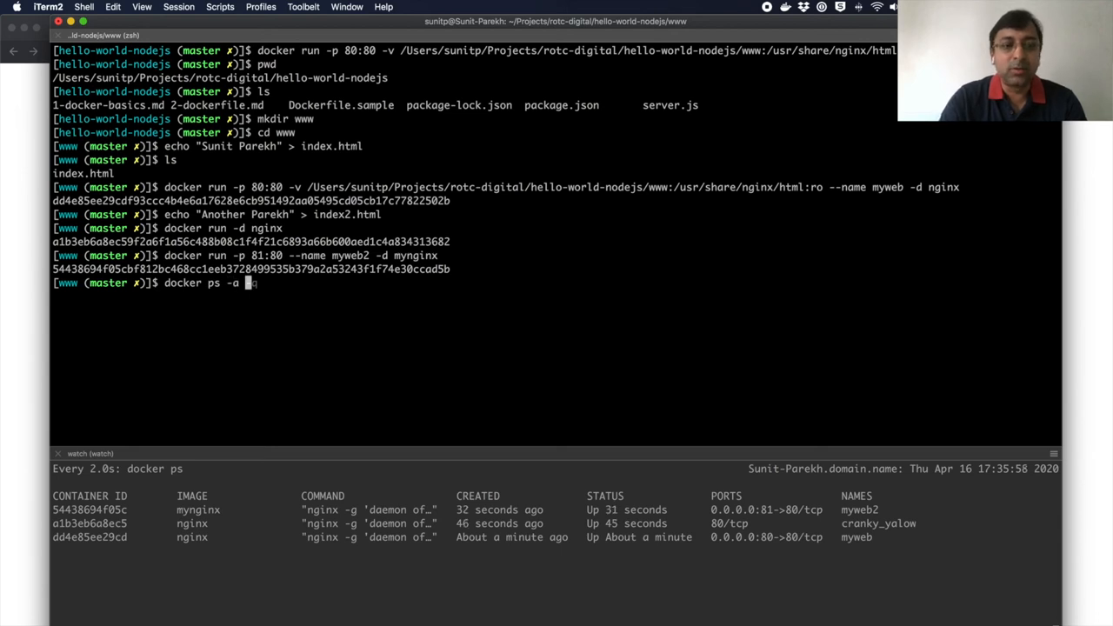
key(Return)
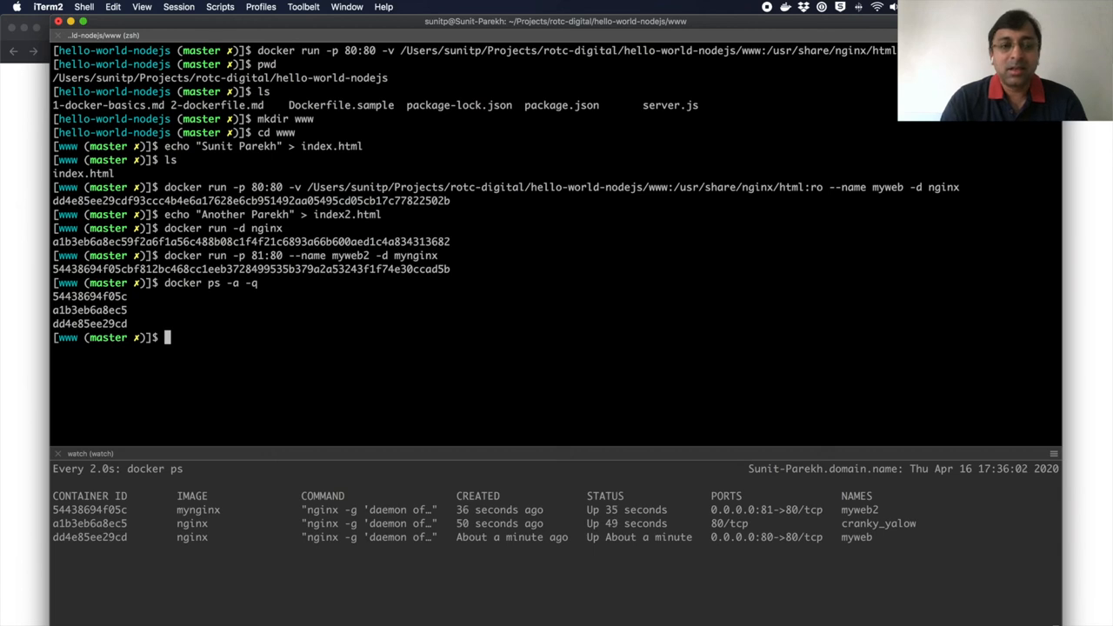
Stop every container at once with docker stop $(docker ps -a -q)
text(docker stop myweb)
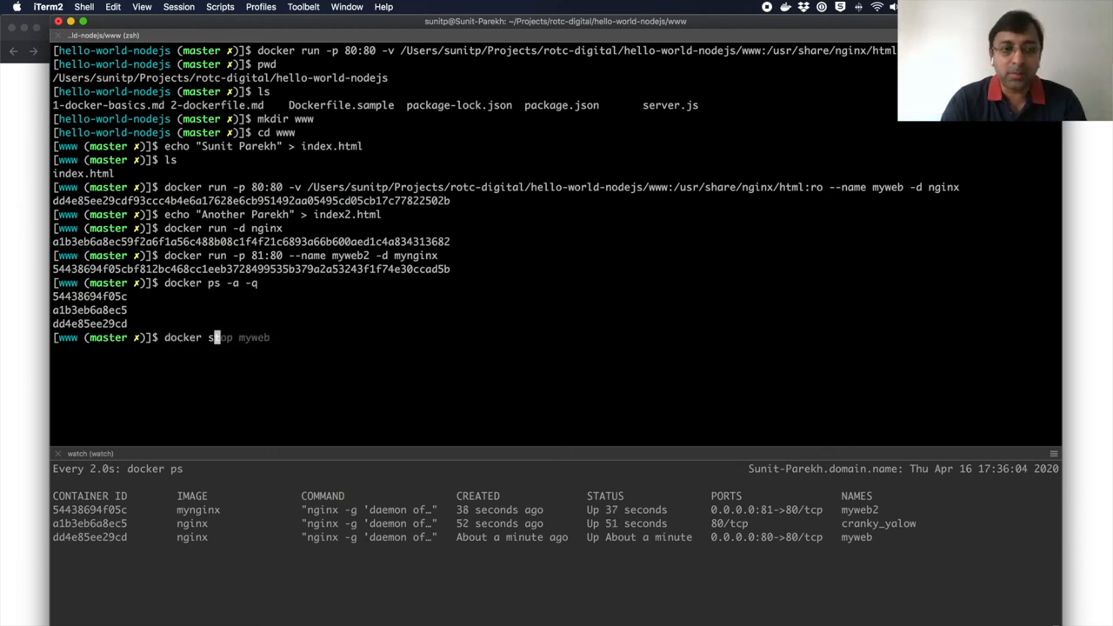
text($(docker ps -a -q))
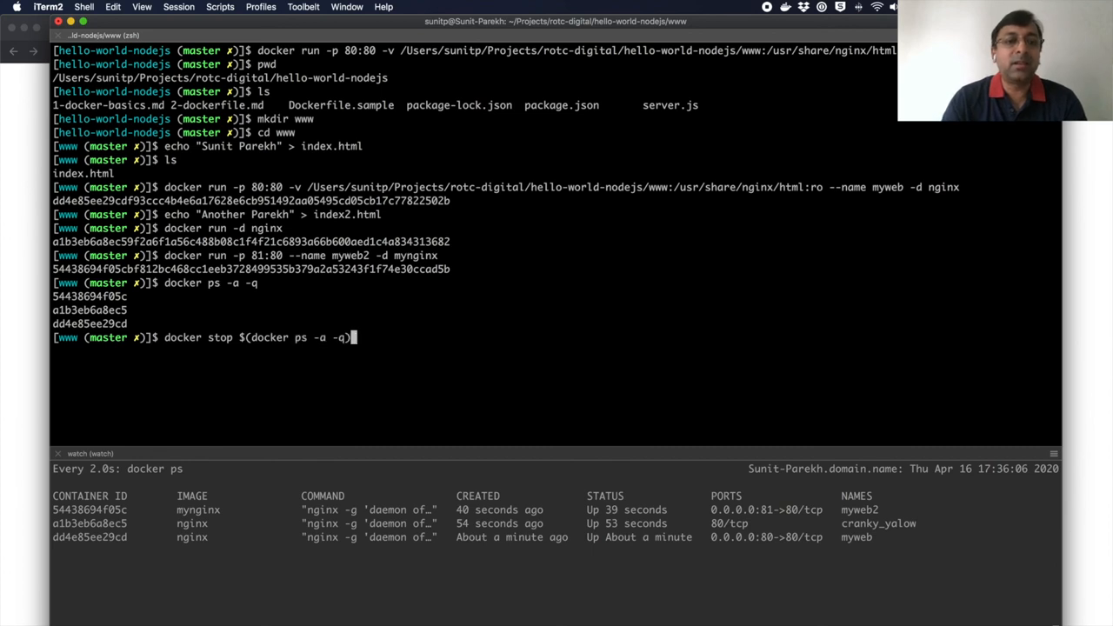
key(Return)
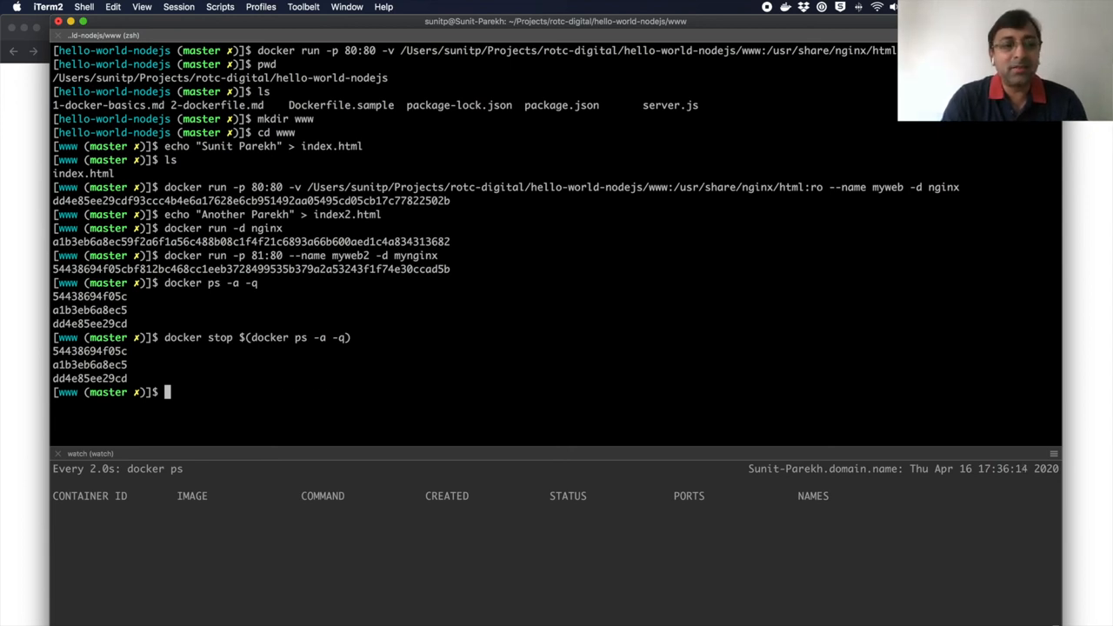
List all containers with docker ps -a -q to confirm they have exited
text(docker -)
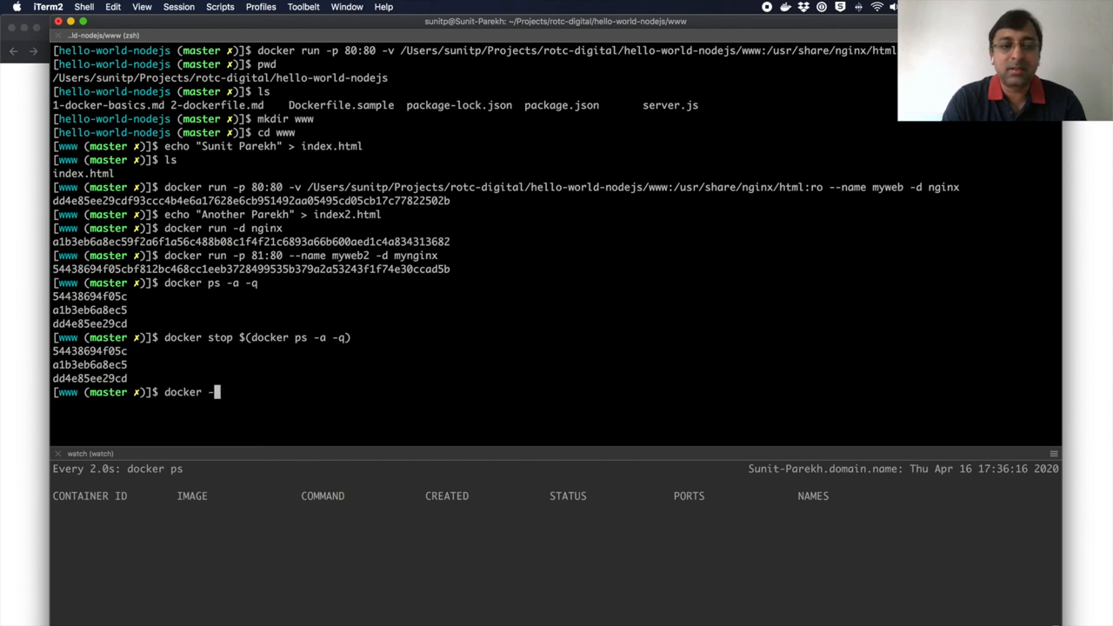
text(ps -a -q)
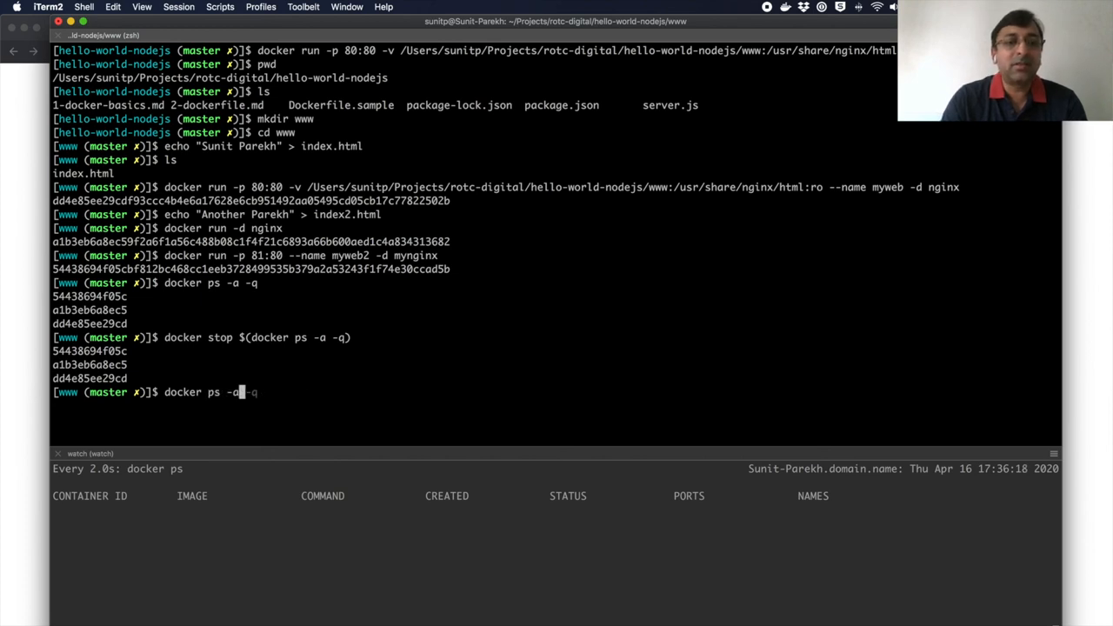
key(Return)
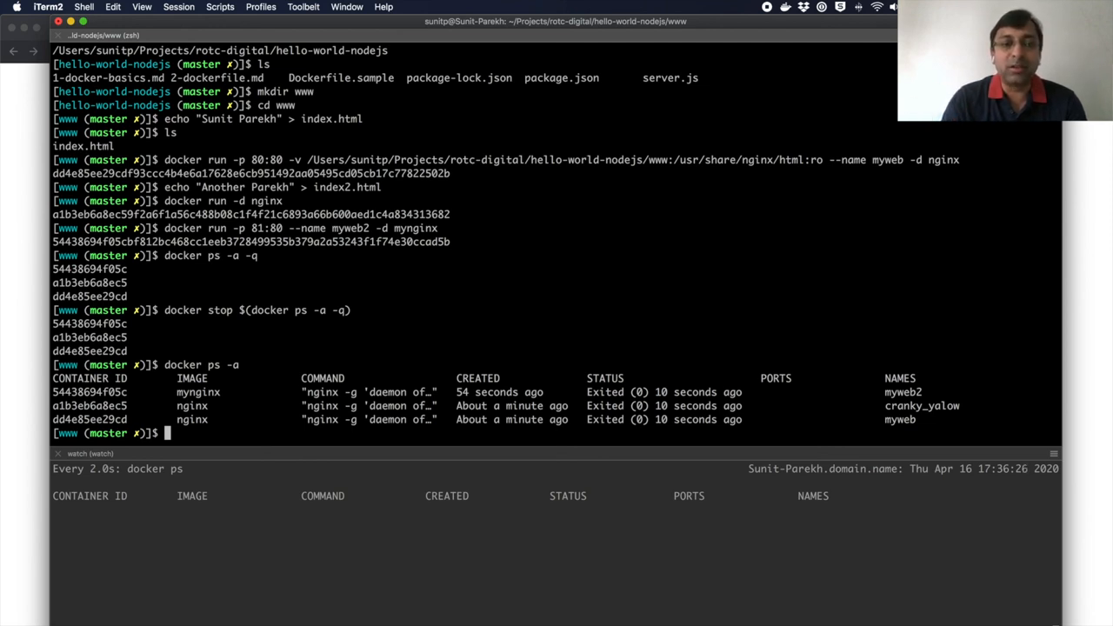
Remove every stopped container with docker rm $(docker ps -a -q) and confirm none remain
text(docker ps -a)
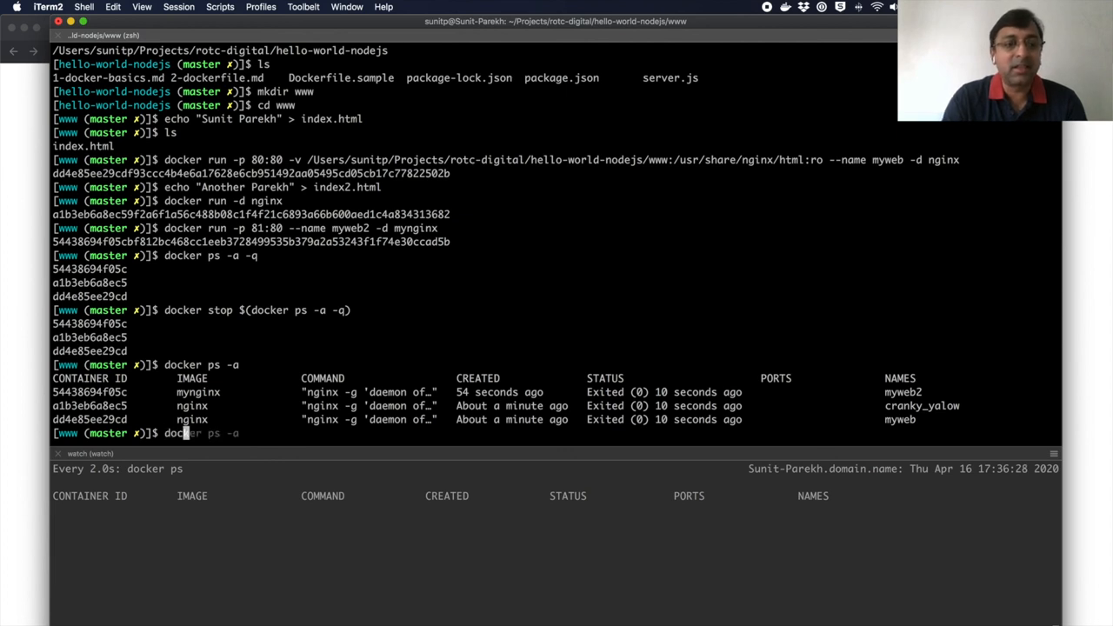
text(docker rm myweb)
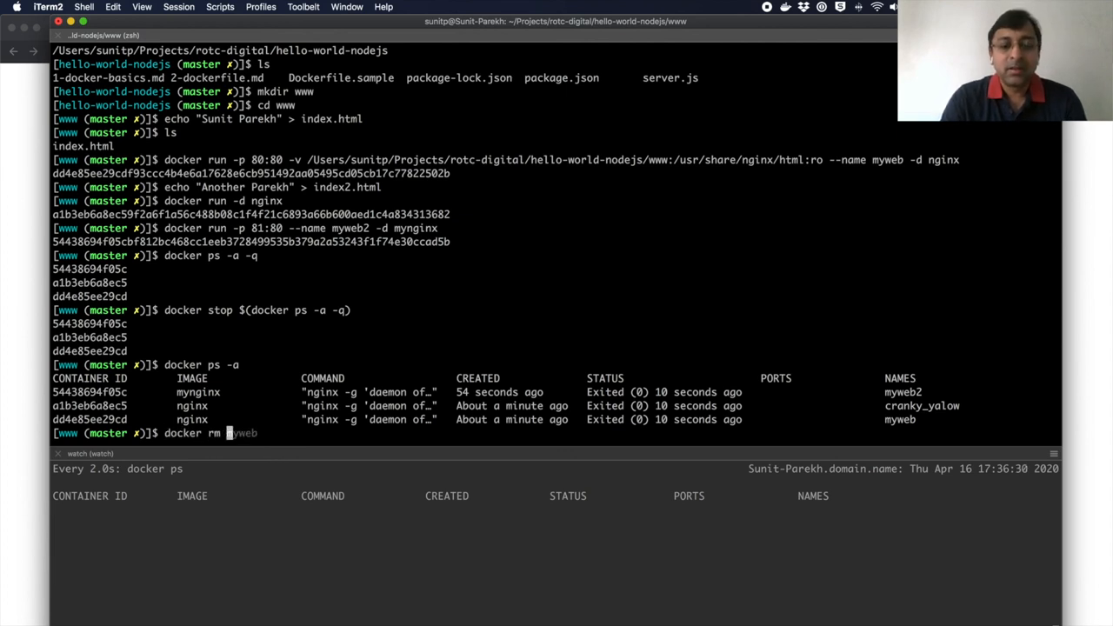
text($(docker ps -a -q))
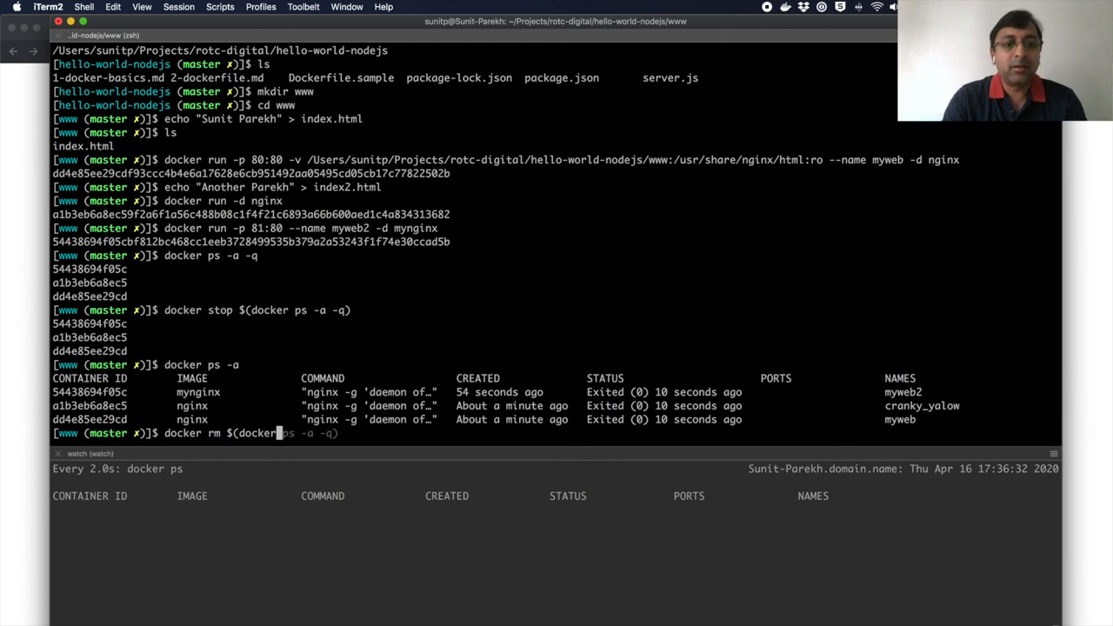
key(Return)
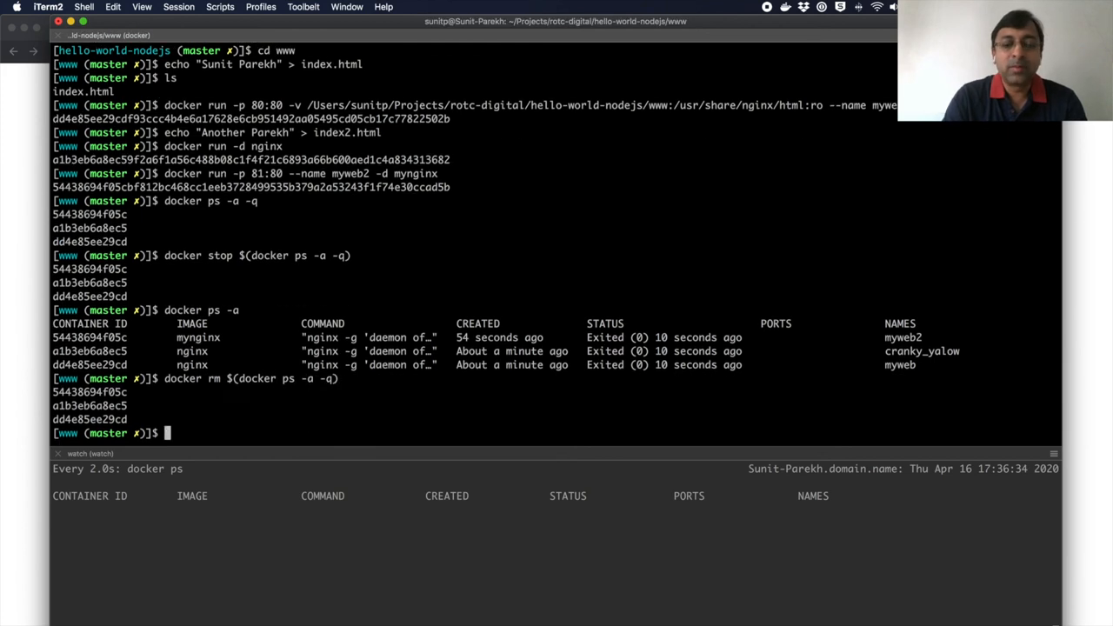
text(docker ps -)
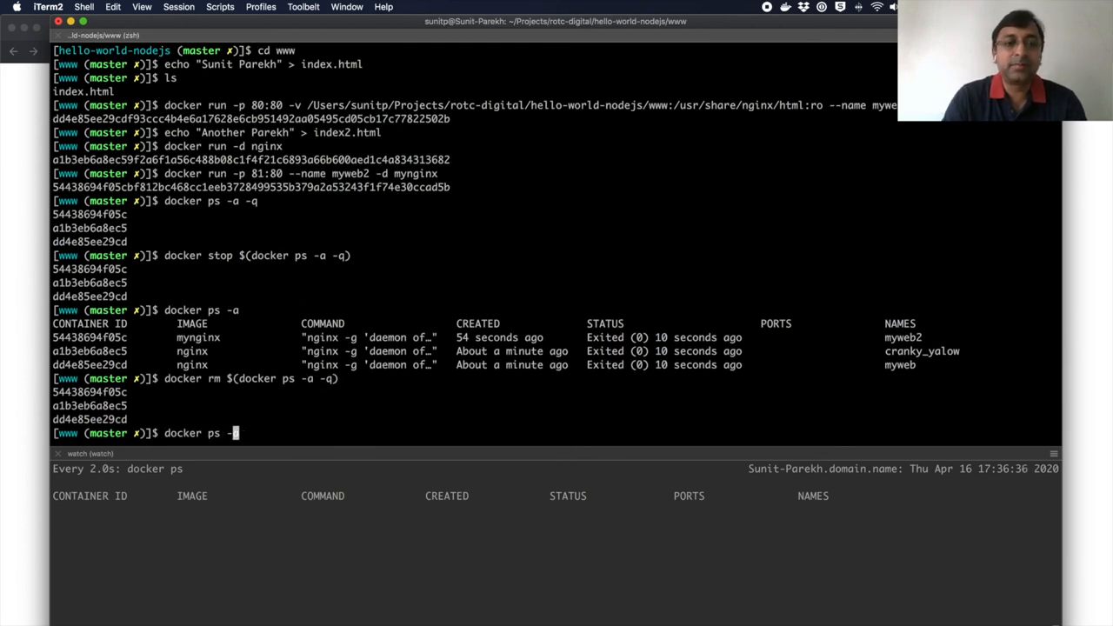
key(Return)
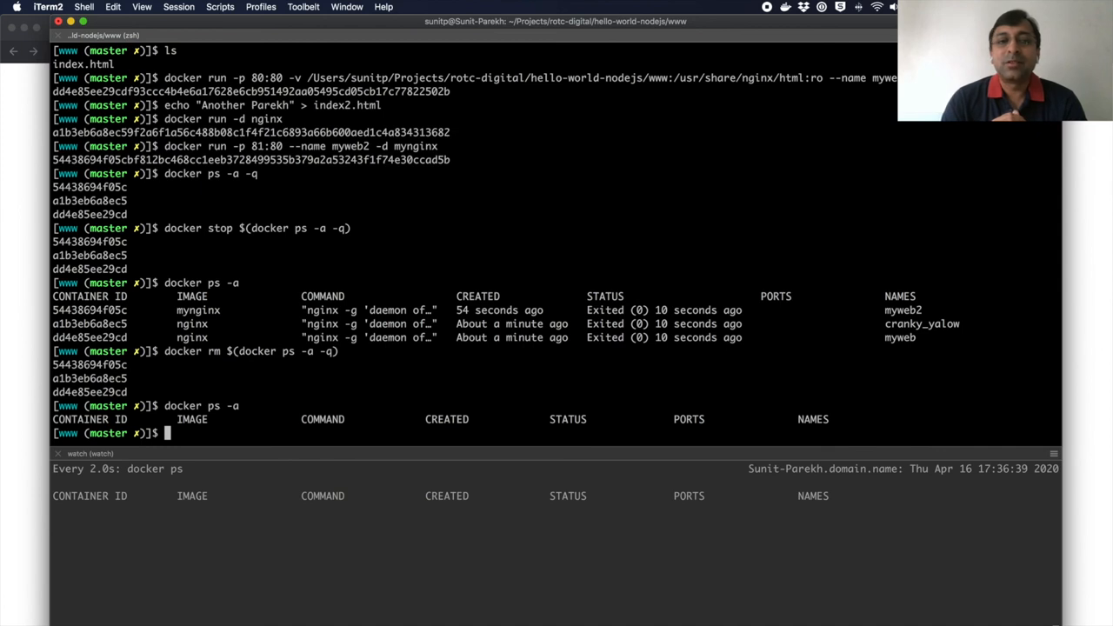